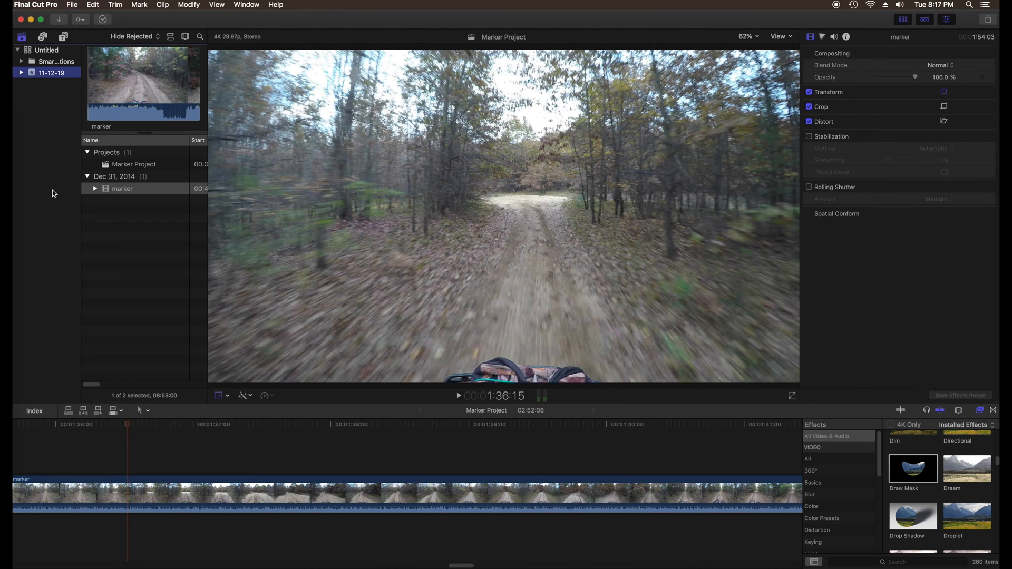
{"action": "mouse_move", "coordinate": [166, 298]}
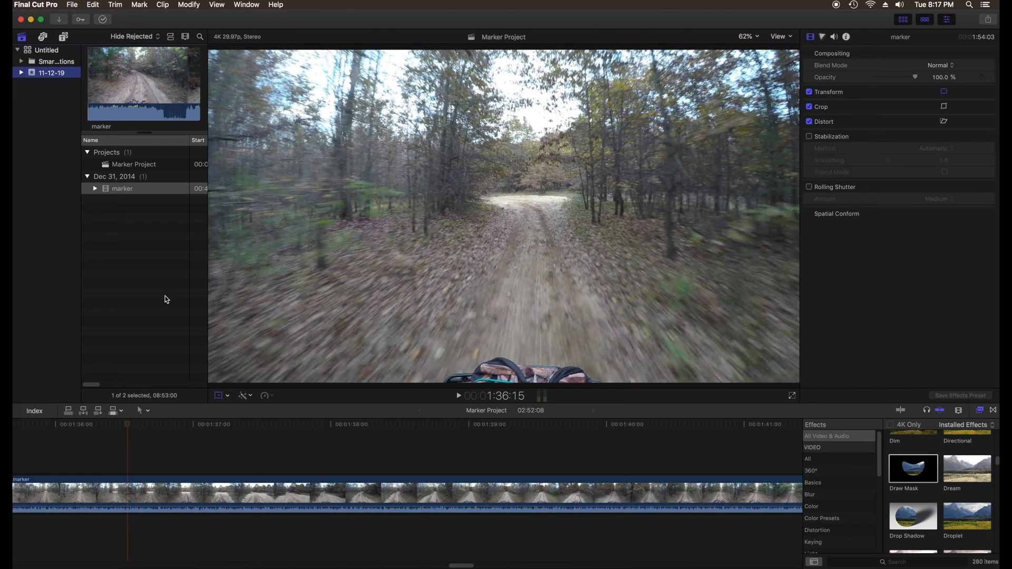
{"action": "mouse_move", "coordinate": [508, 474]}
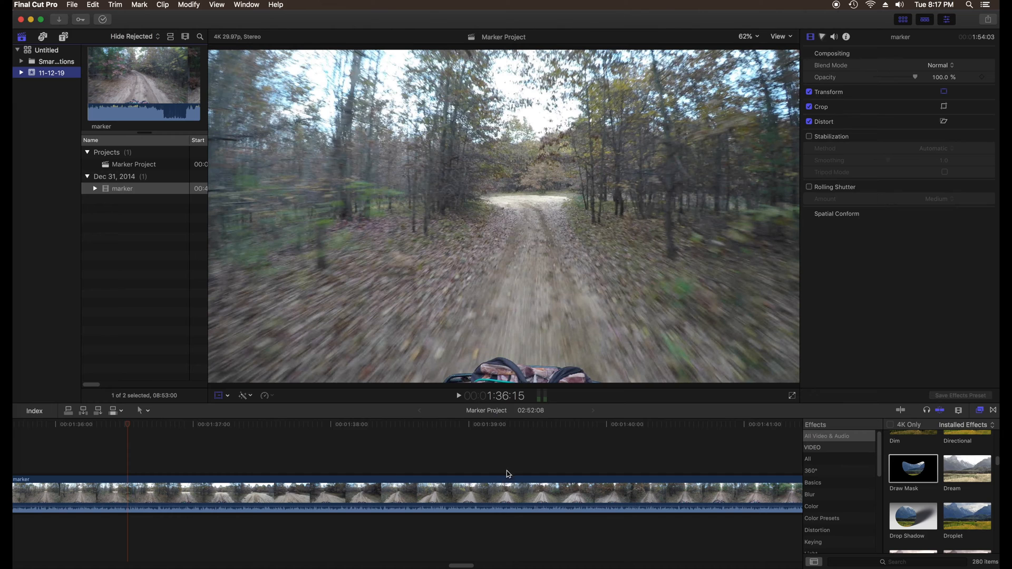
{"action": "mouse_move", "coordinate": [460, 425]}
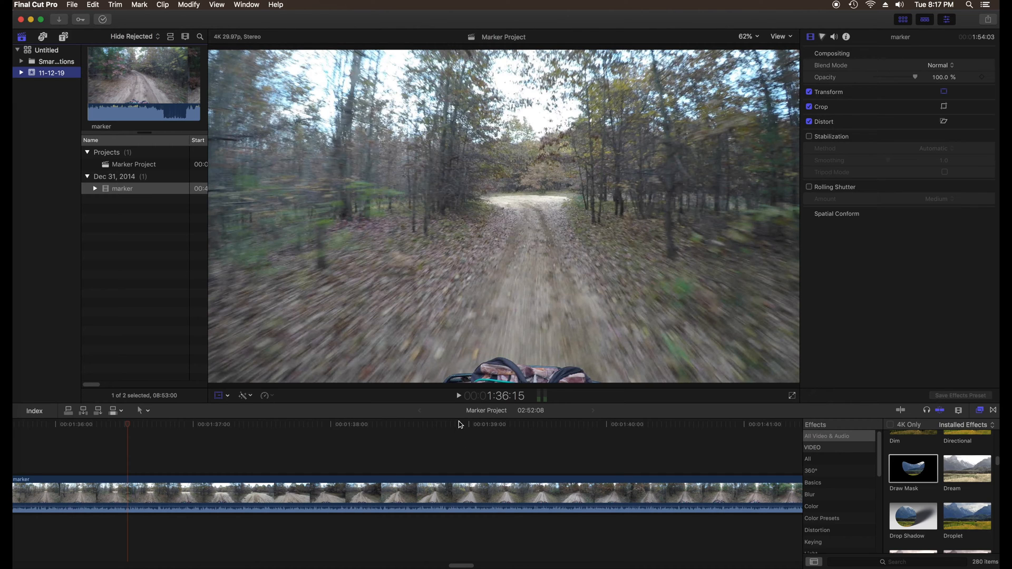
{"action": "mouse_move", "coordinate": [461, 398]}
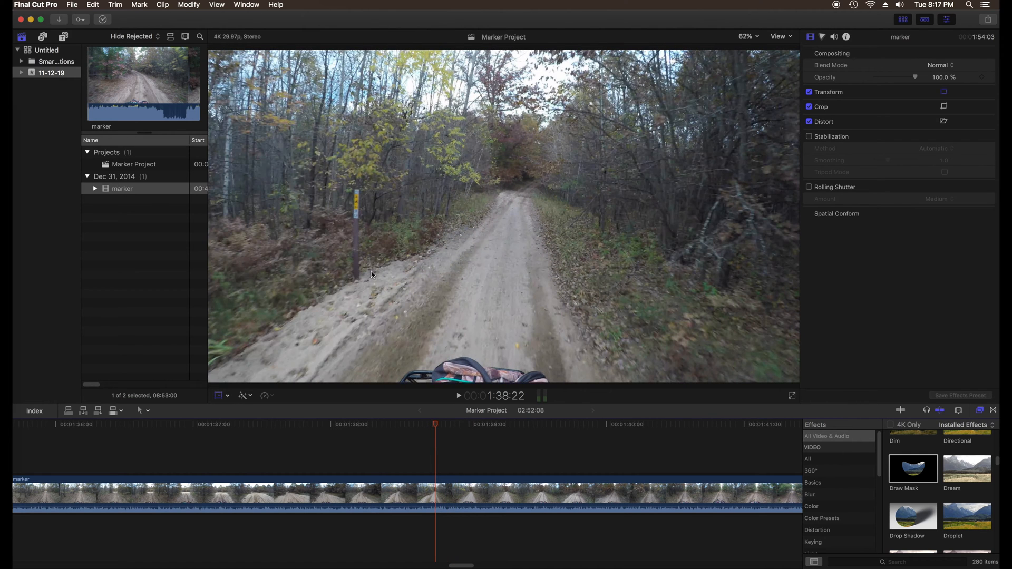
{"action": "mouse_move", "coordinate": [373, 217]}
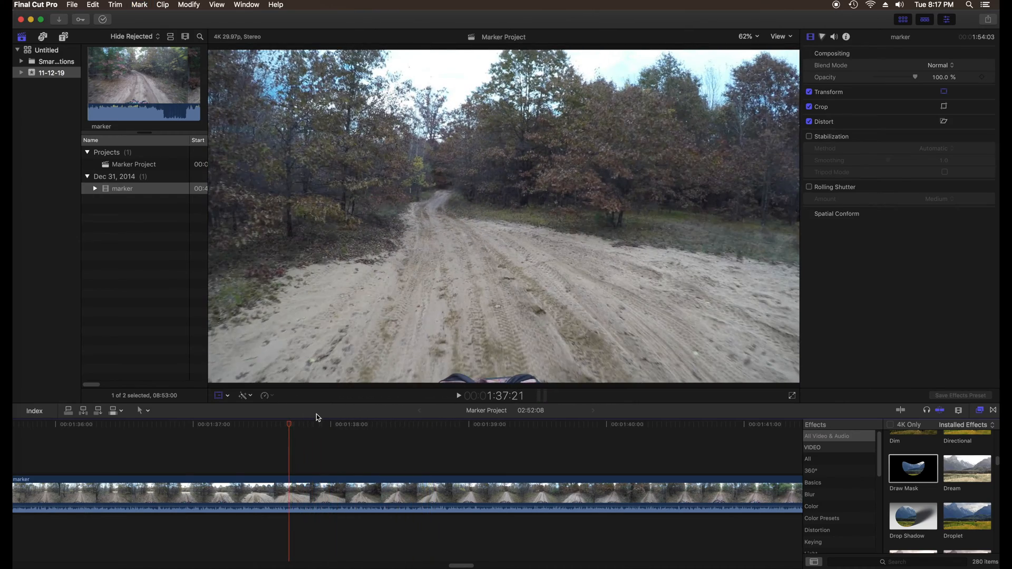
Blade the trail clip at the marker section start and end, then select the middle piece
{"action": "left_click", "coordinate": [279, 426]}
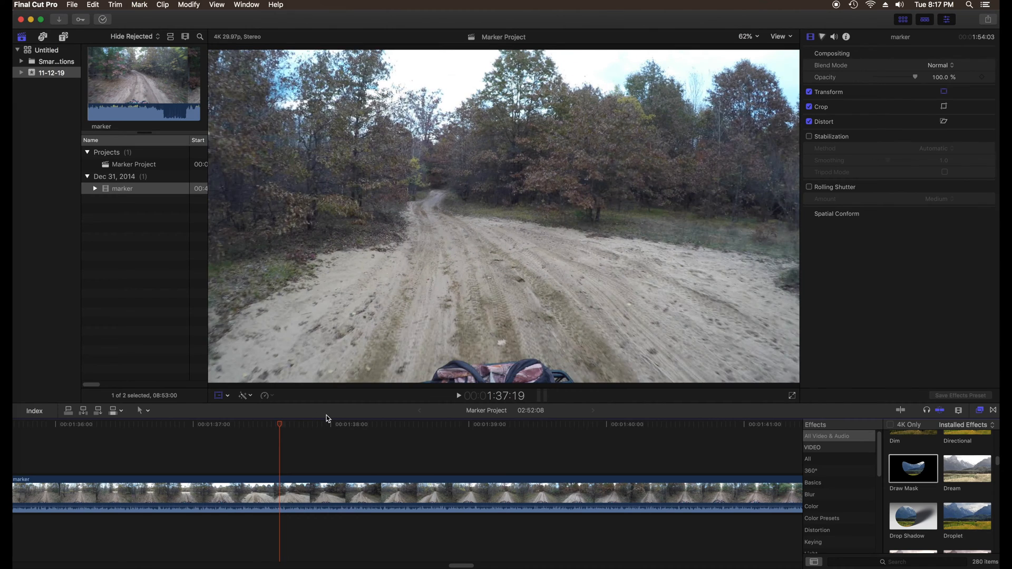
{"action": "mouse_move", "coordinate": [256, 548]}
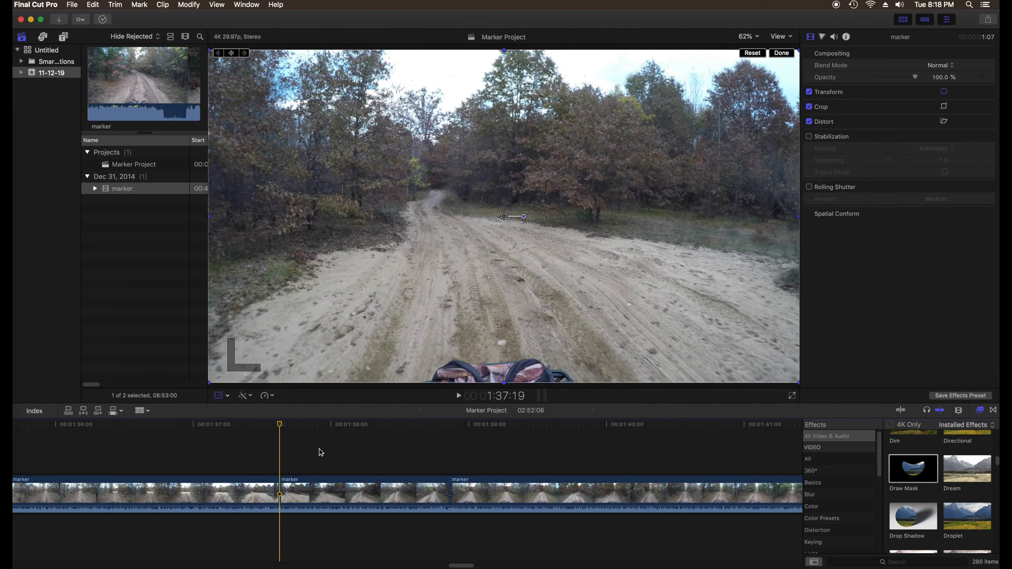
{"action": "left_click", "coordinate": [319, 494]}
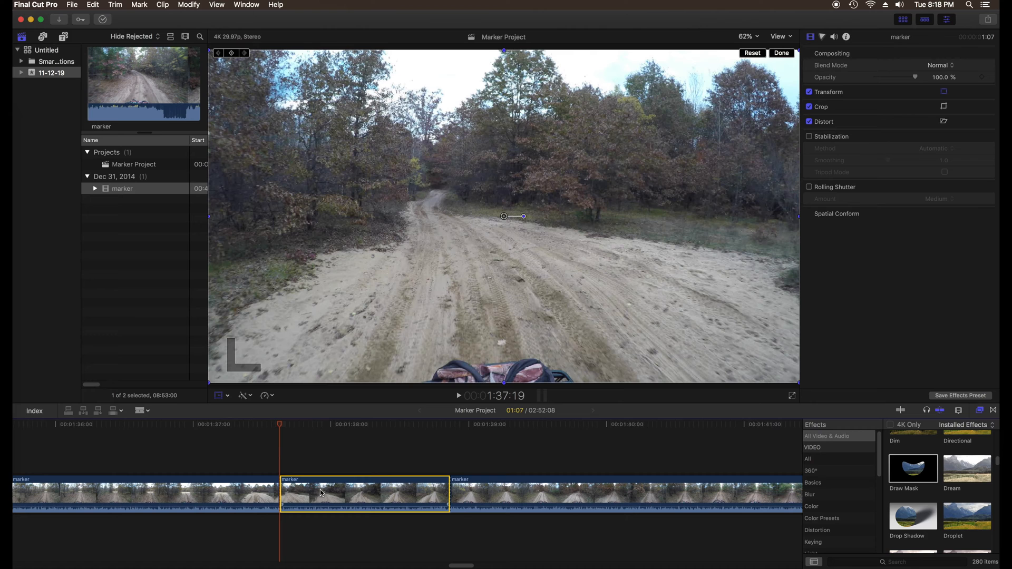
{"action": "left_click", "coordinate": [92, 4]}
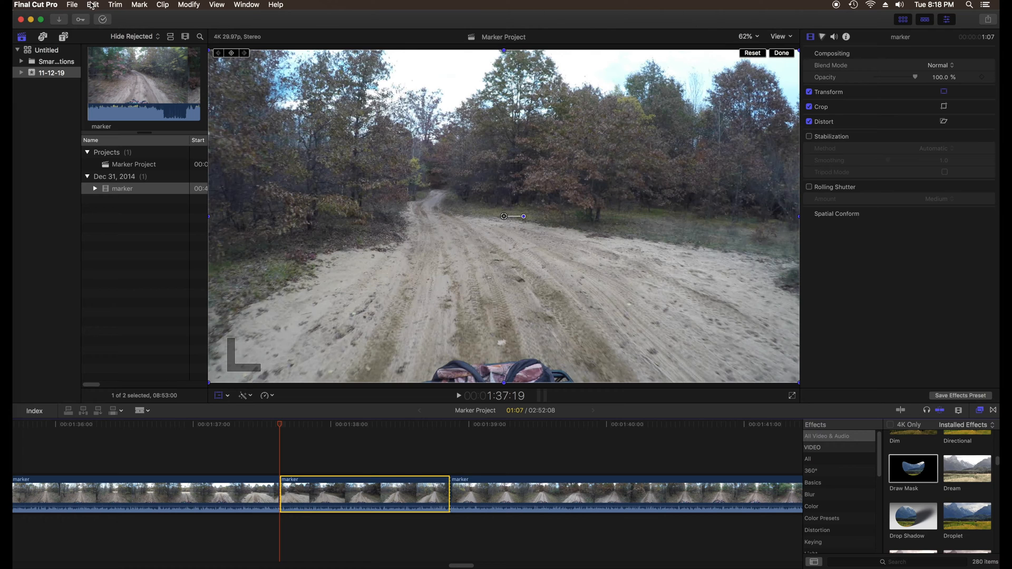
Paste a copy of the middle piece as a connected clip above and disable the original below
{"action": "left_click", "coordinate": [92, 5]}
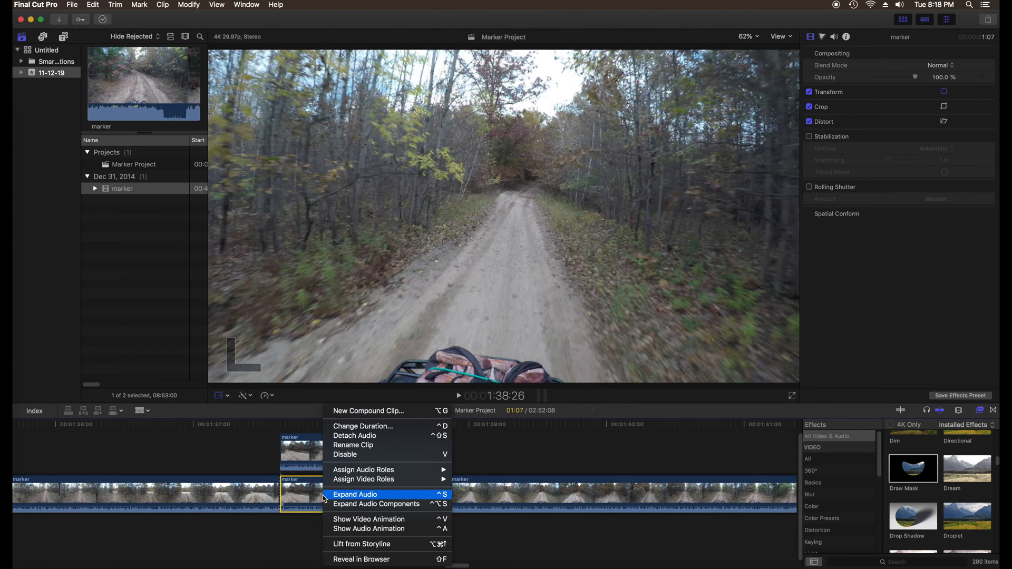
{"action": "mouse_move", "coordinate": [356, 455]}
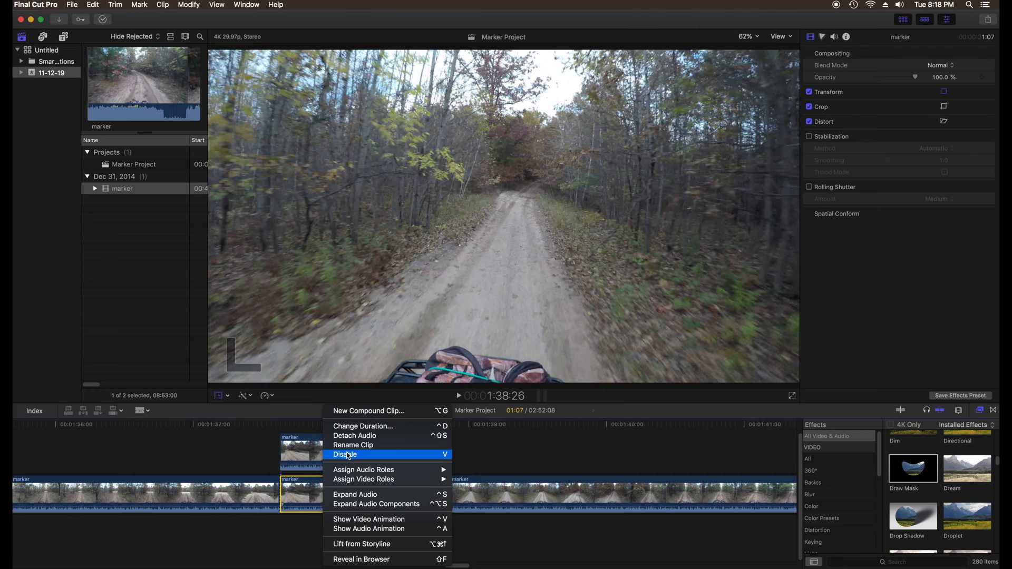
{"action": "left_click", "coordinate": [346, 455]}
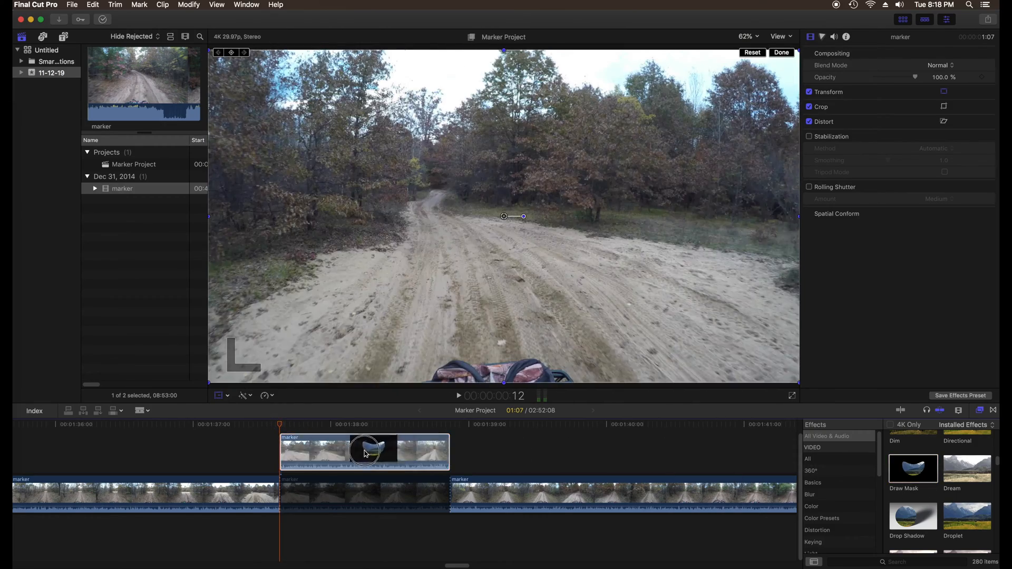
Apply Draw Mask to the upper copy, zoom the viewer to 600% and outline the marker post
{"action": "double_click", "coordinate": [913, 468]}
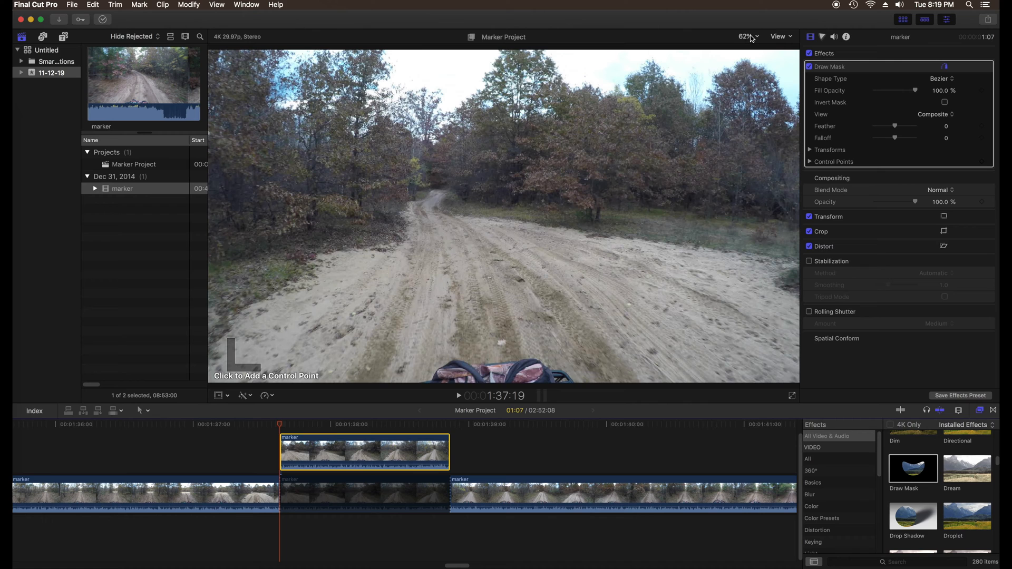
{"action": "left_click", "coordinate": [745, 36]}
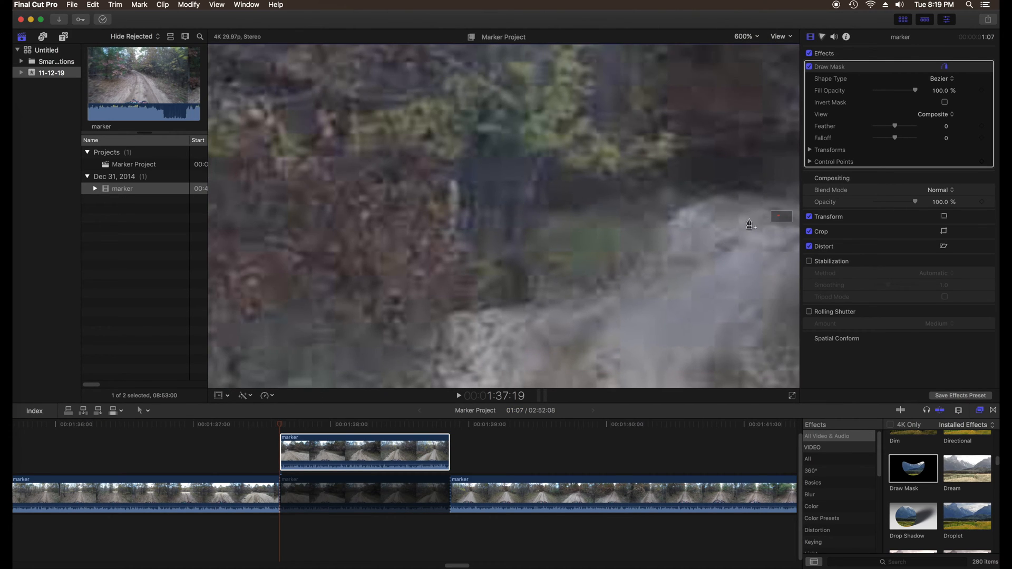
{"action": "mouse_move", "coordinate": [459, 237]}
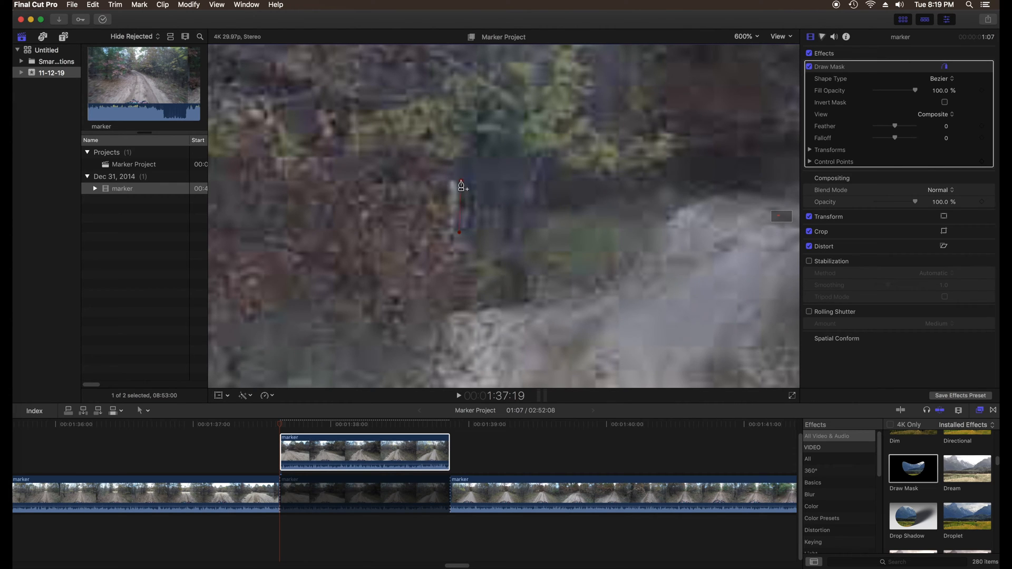
{"action": "left_click", "coordinate": [447, 234]}
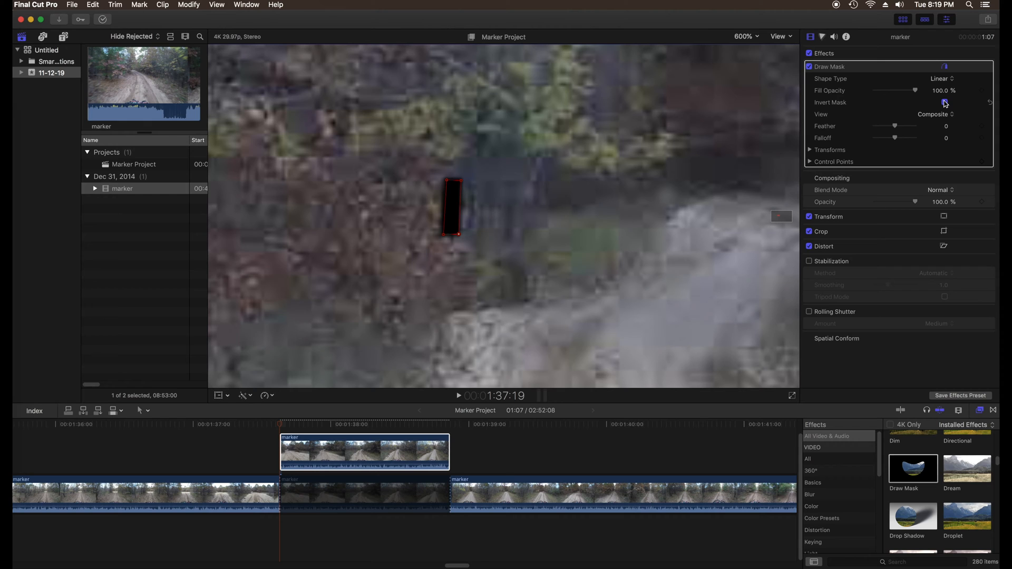
Invert the marker mask and set starting keyframes for its position, rotation, scale and shape
{"action": "left_click", "coordinate": [945, 102]}
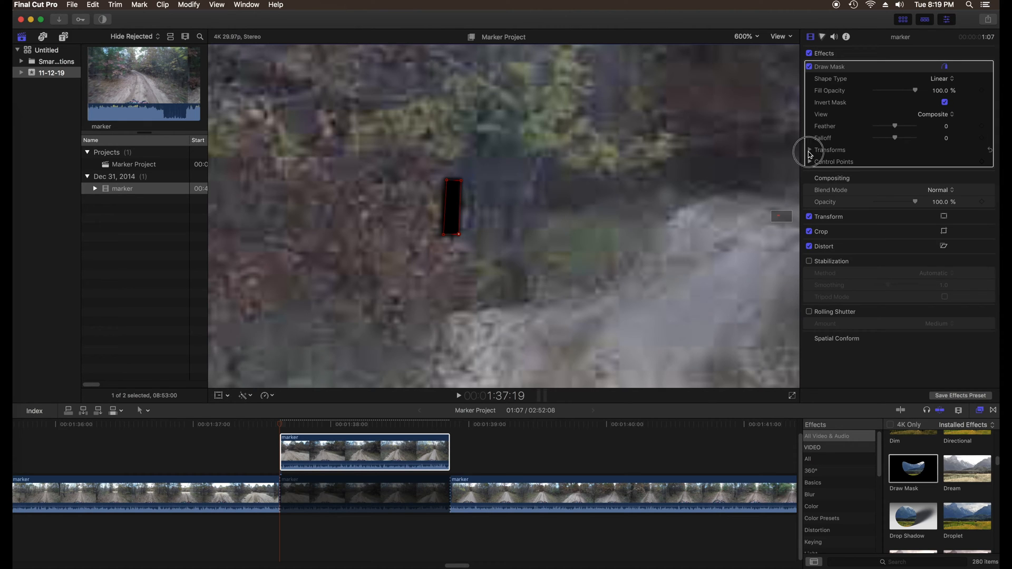
{"action": "left_click", "coordinate": [811, 149]}
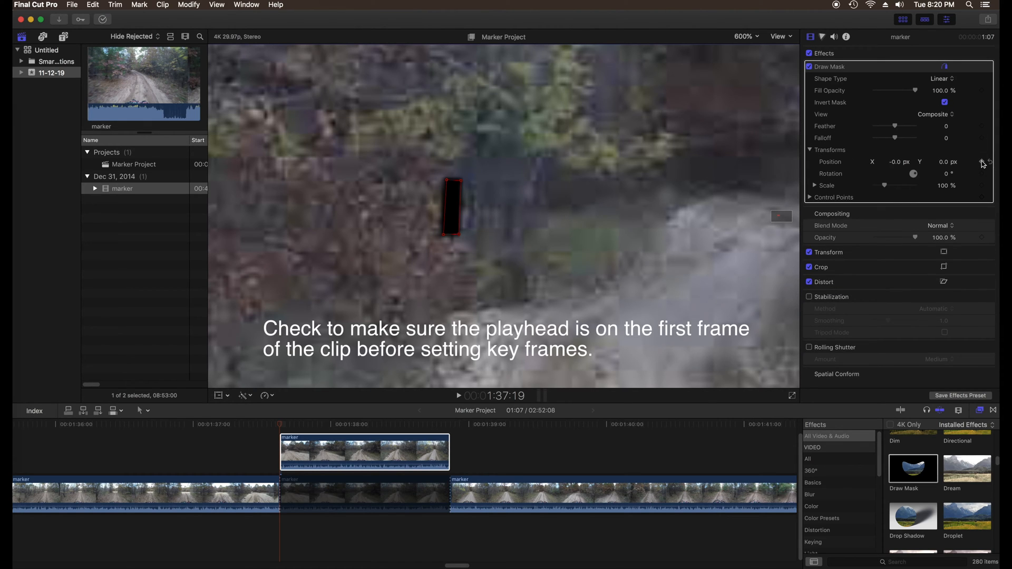
{"action": "left_click", "coordinate": [982, 161]}
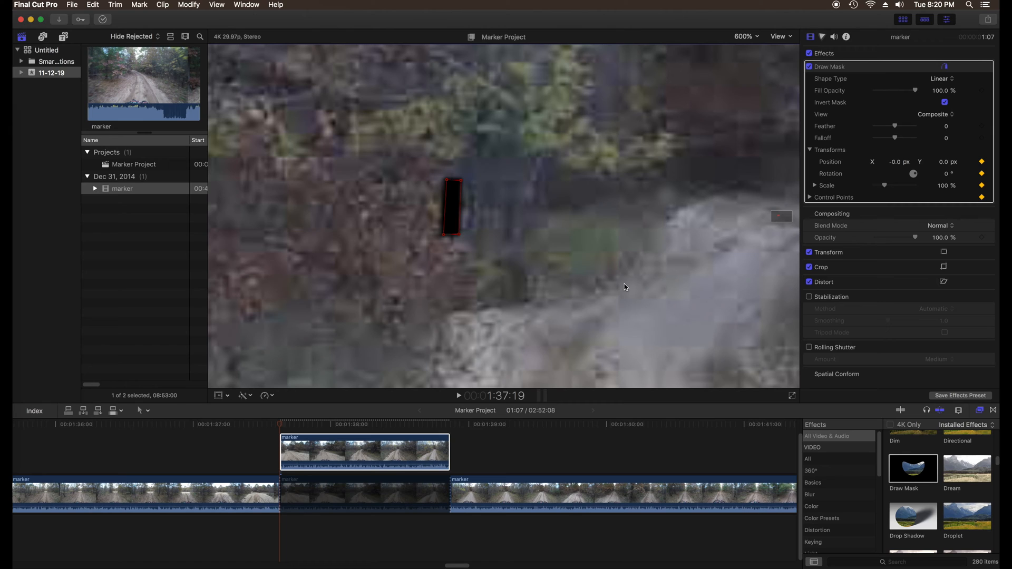
{"action": "mouse_move", "coordinate": [471, 271]}
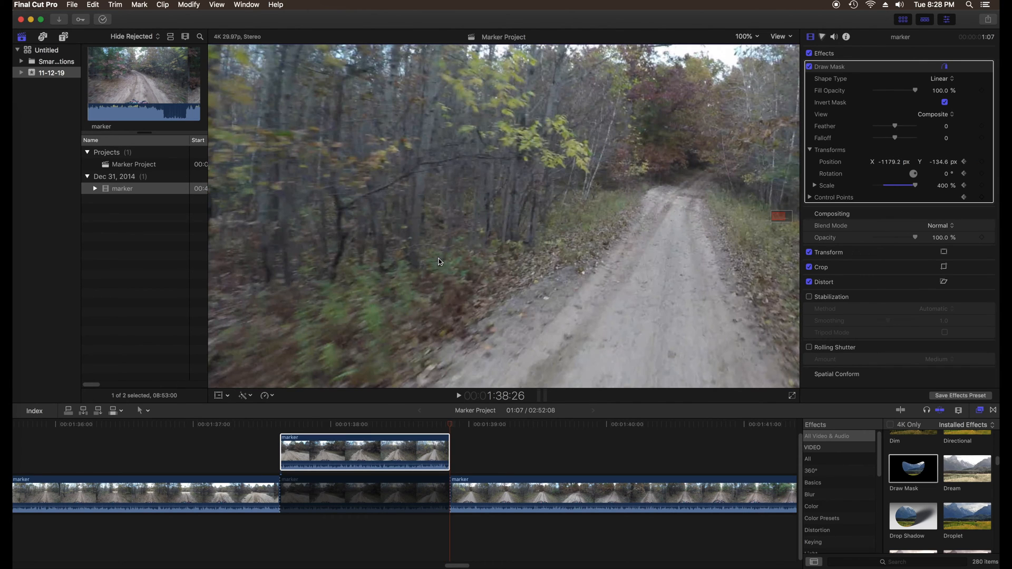
Return to the masked clip's start and set the viewer zoom back to Fit
{"action": "key", "text": "Left"}
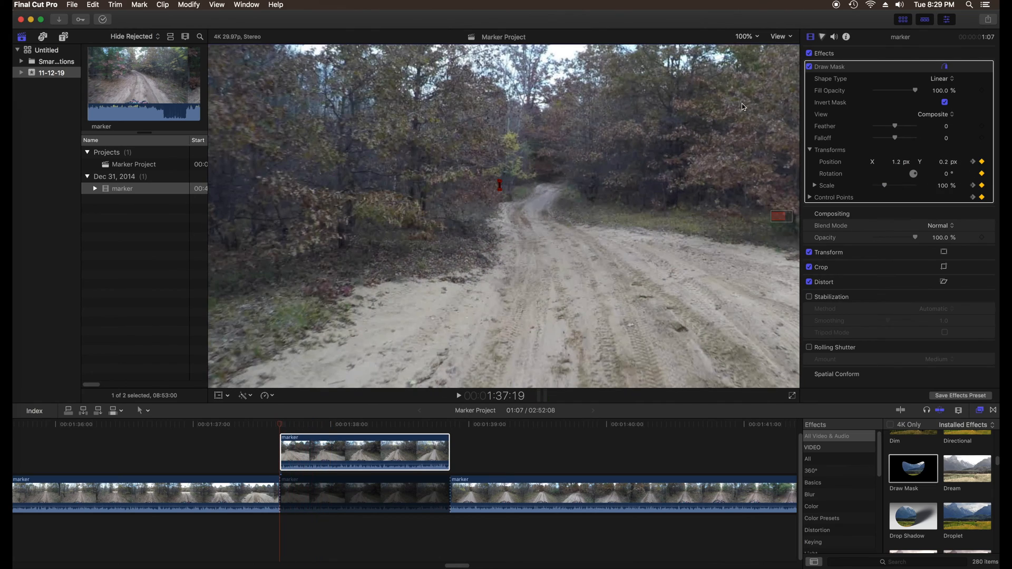
{"action": "left_click", "coordinate": [743, 36]}
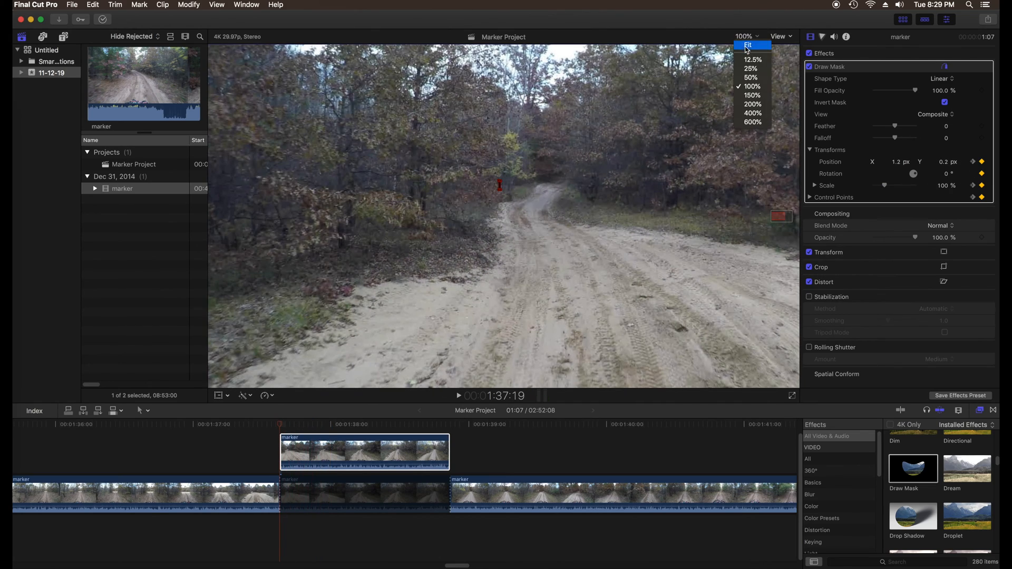
{"action": "left_click", "coordinate": [748, 44]}
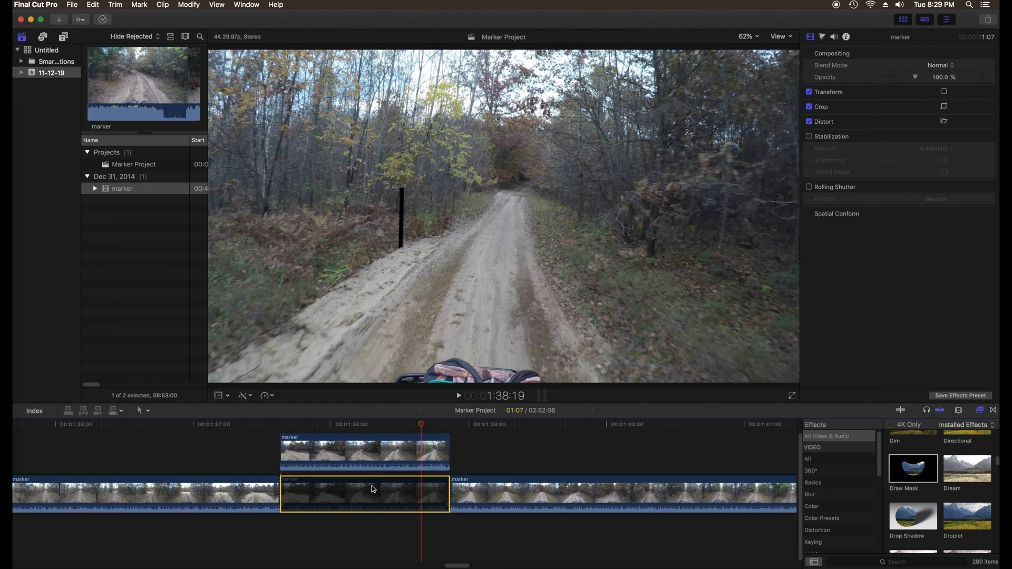
Enable the original middle piece below and show its Transform on-screen controls
{"action": "right_click", "coordinate": [371, 493]}
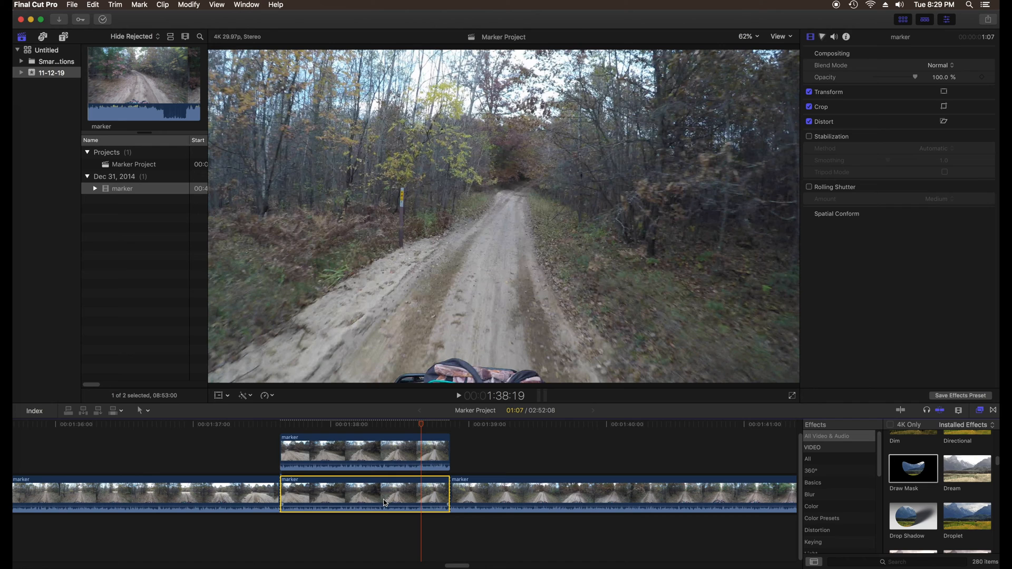
{"action": "mouse_move", "coordinate": [387, 502]}
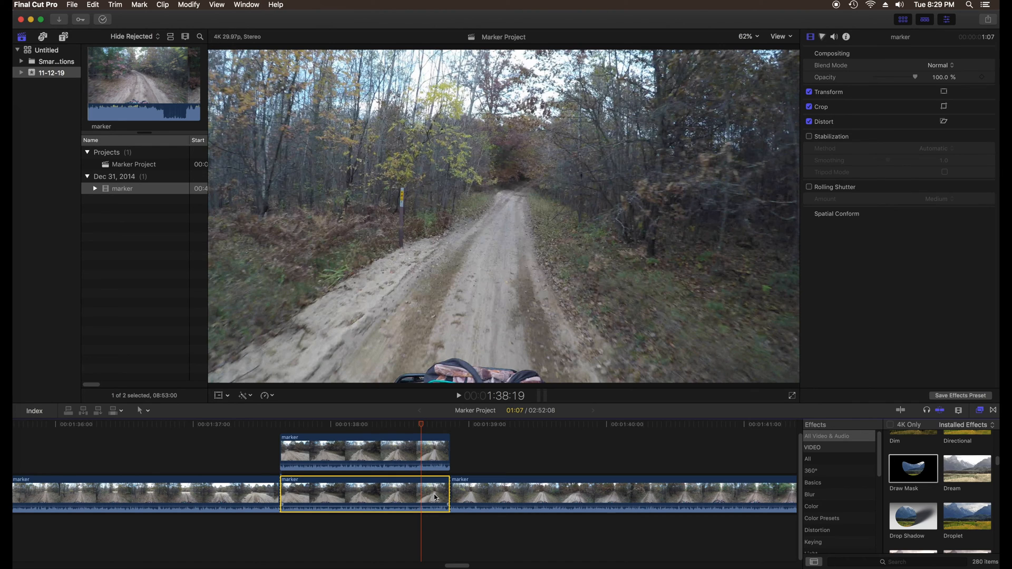
{"action": "mouse_move", "coordinate": [829, 91]}
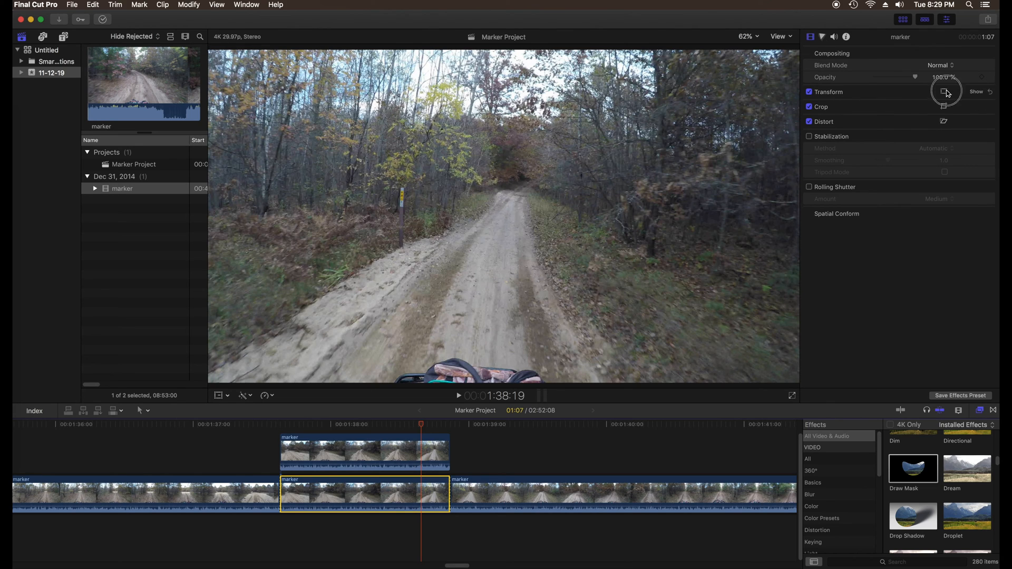
{"action": "left_click", "coordinate": [943, 92]}
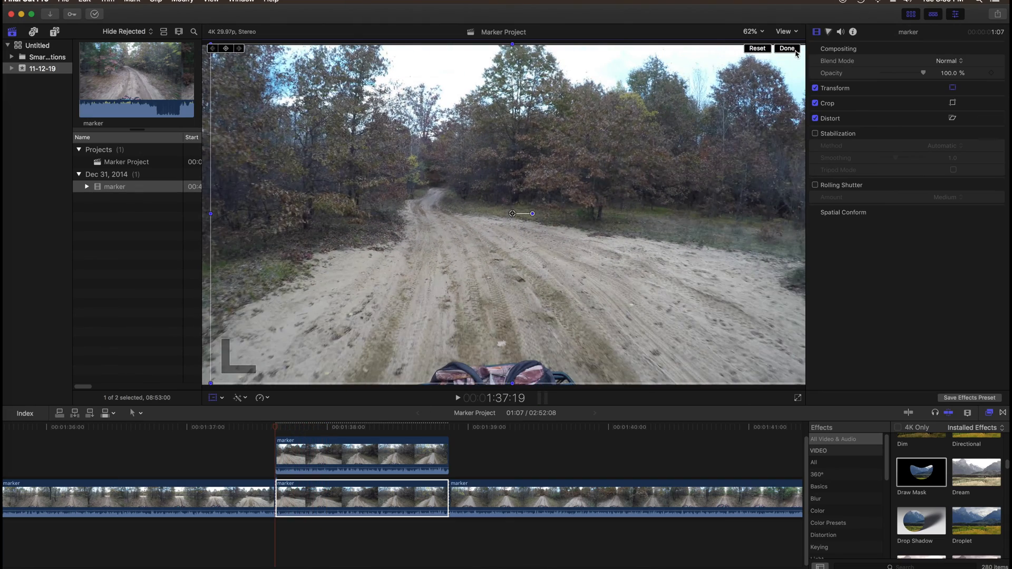
Confirm the lower piece's reframing with Done, closing the Transform controls
{"action": "left_click", "coordinate": [787, 48]}
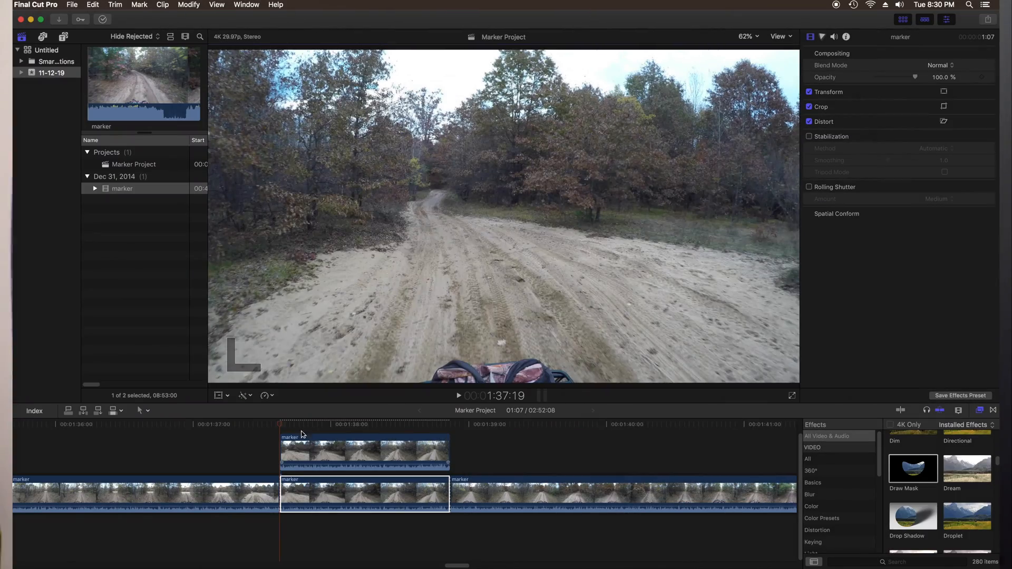